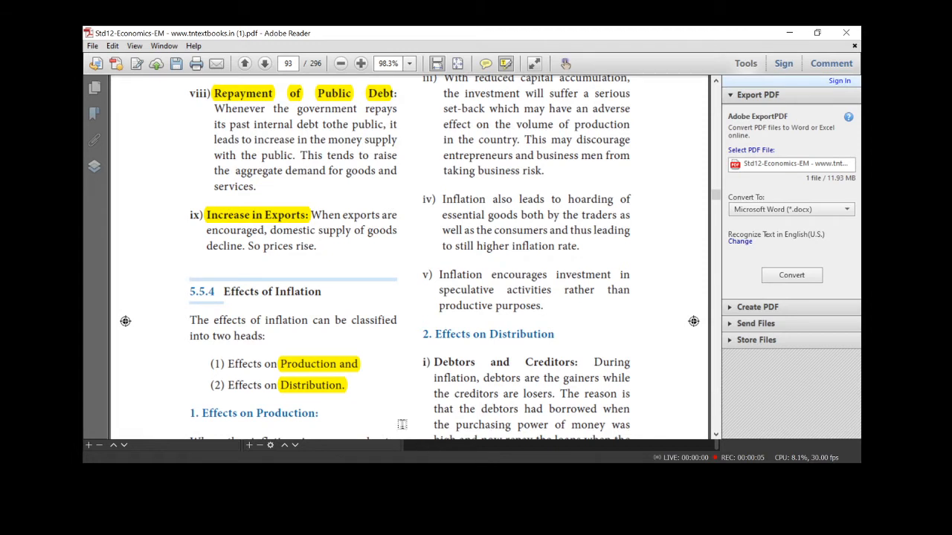
pyautogui.scroll(-3)
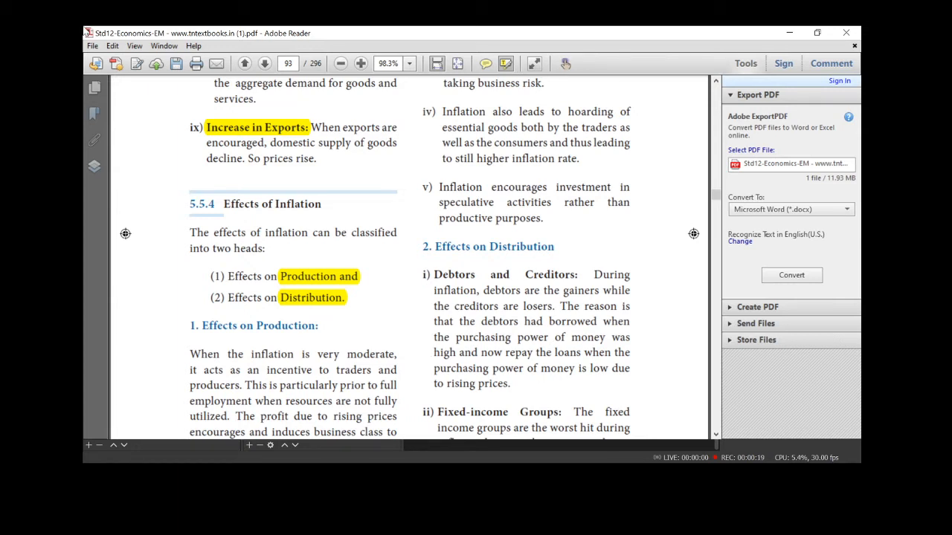
pyautogui.scroll(3)
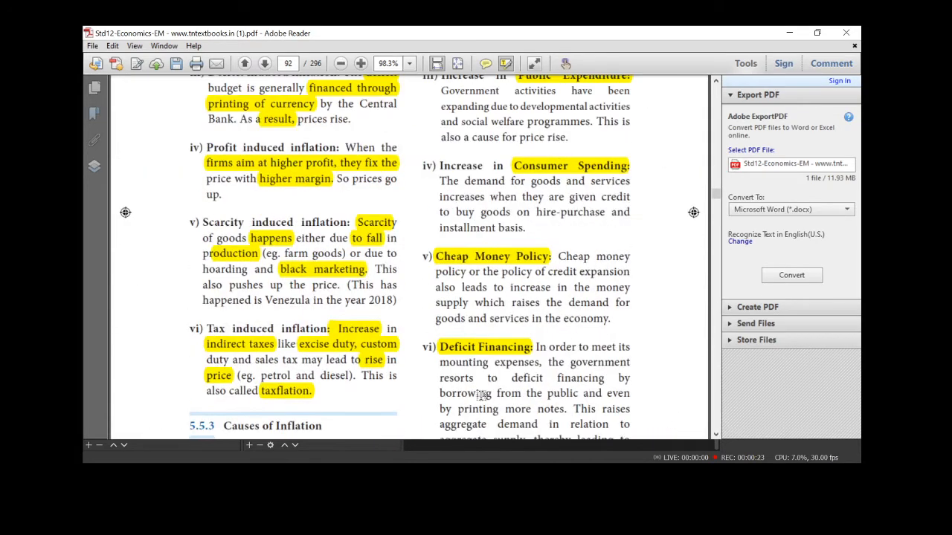
pyautogui.scroll(-3)
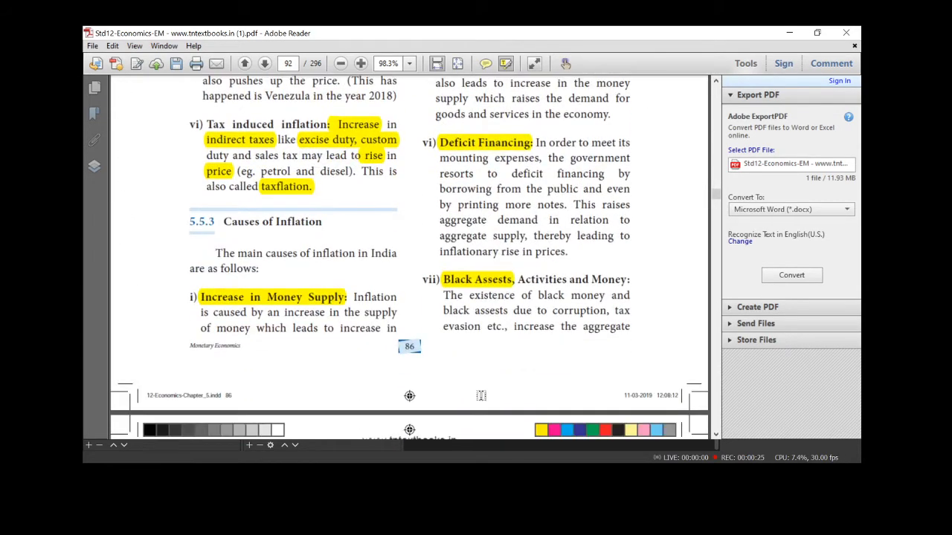
pyautogui.scroll(-3)
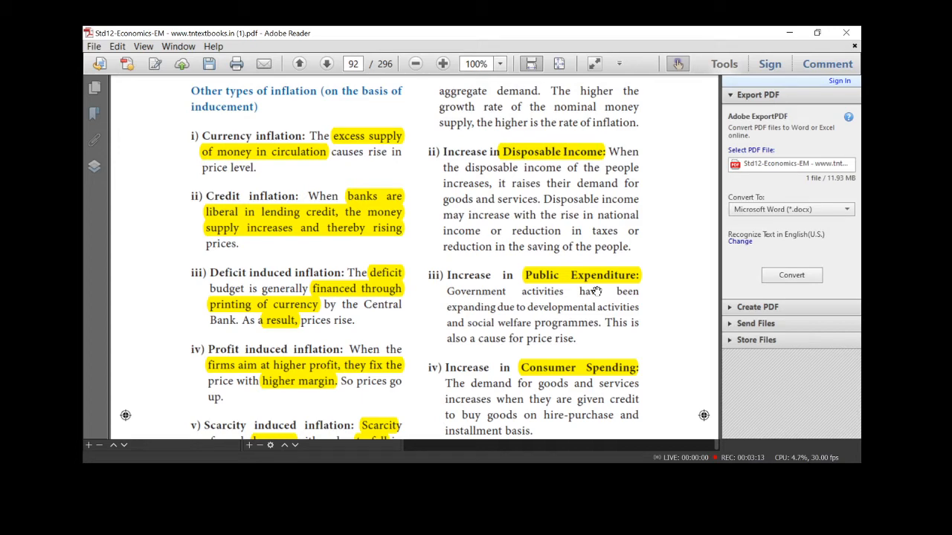
pyautogui.scroll(-3)
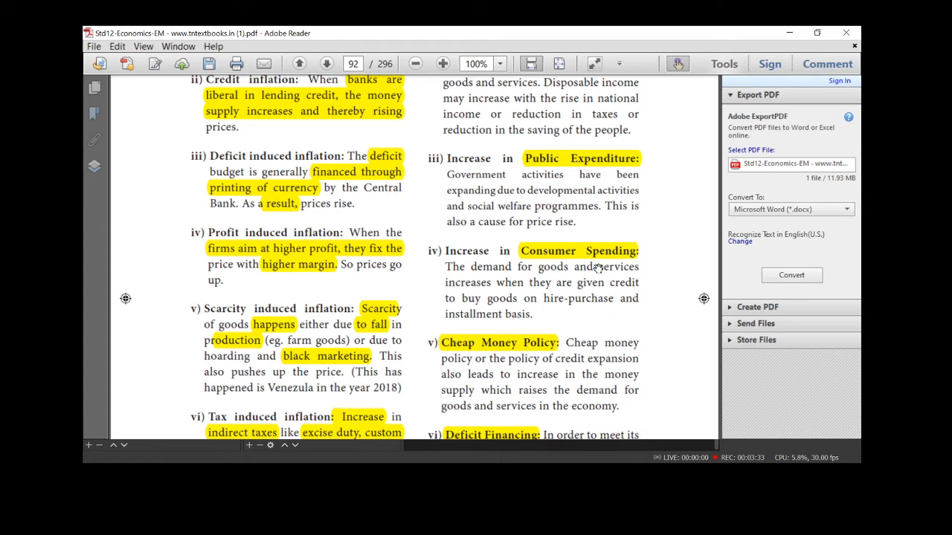
pyautogui.moveTo(574, 282)
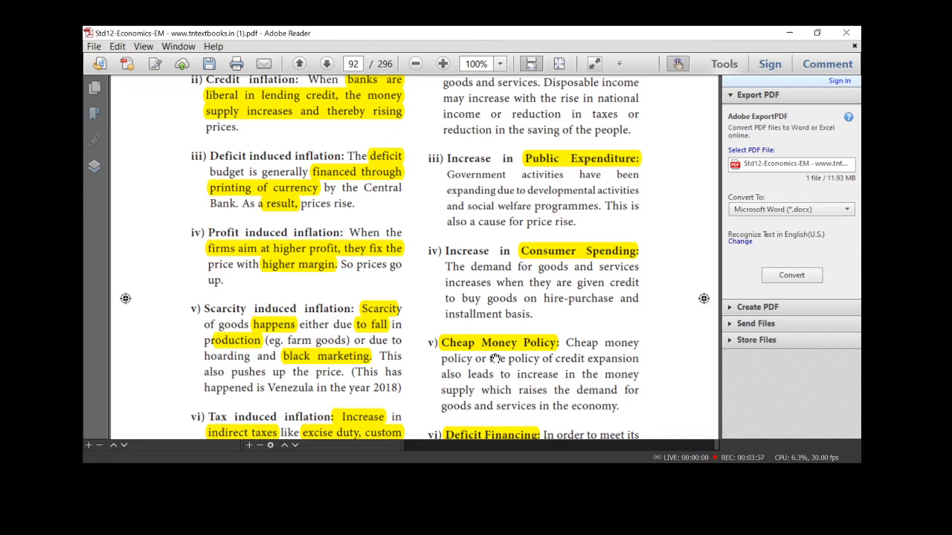
pyautogui.scroll(-3)
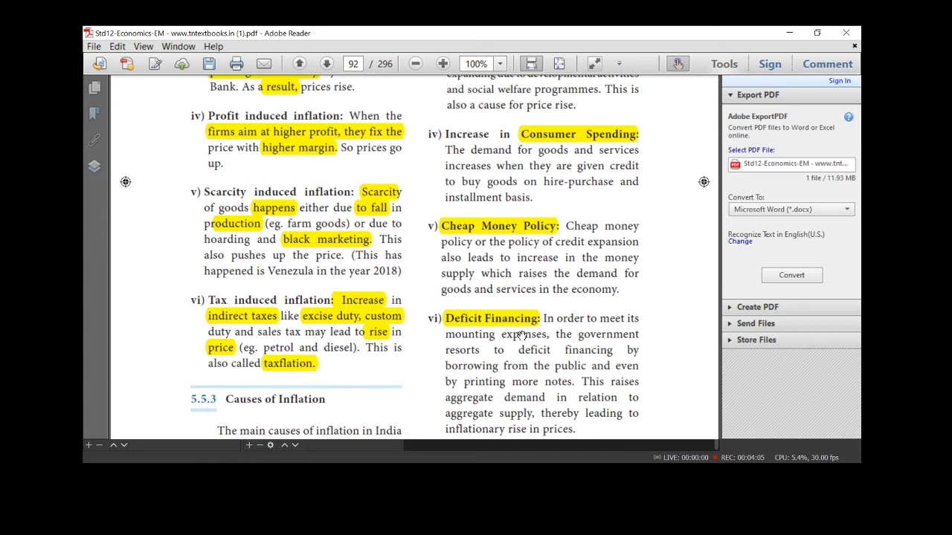
pyautogui.moveTo(523, 349)
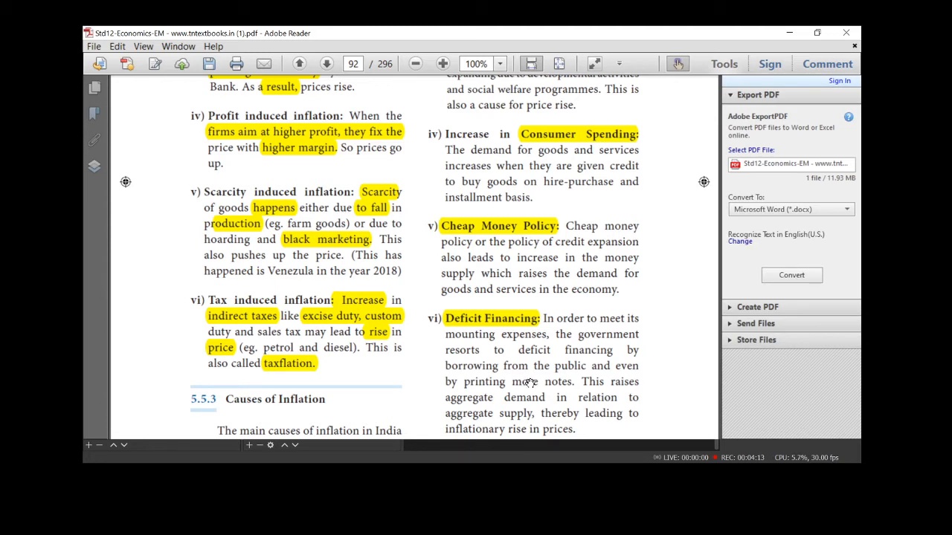
pyautogui.scroll(-3)
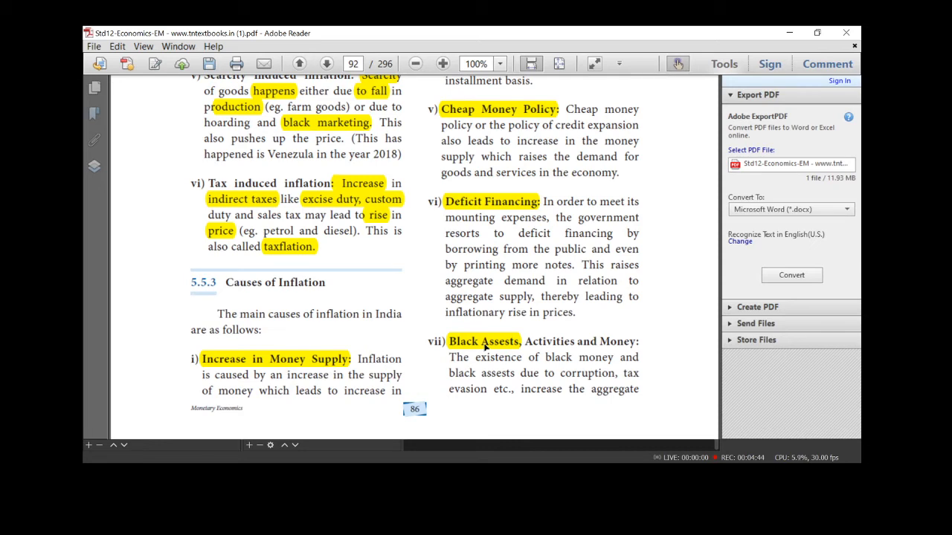
pyautogui.scroll(-3)
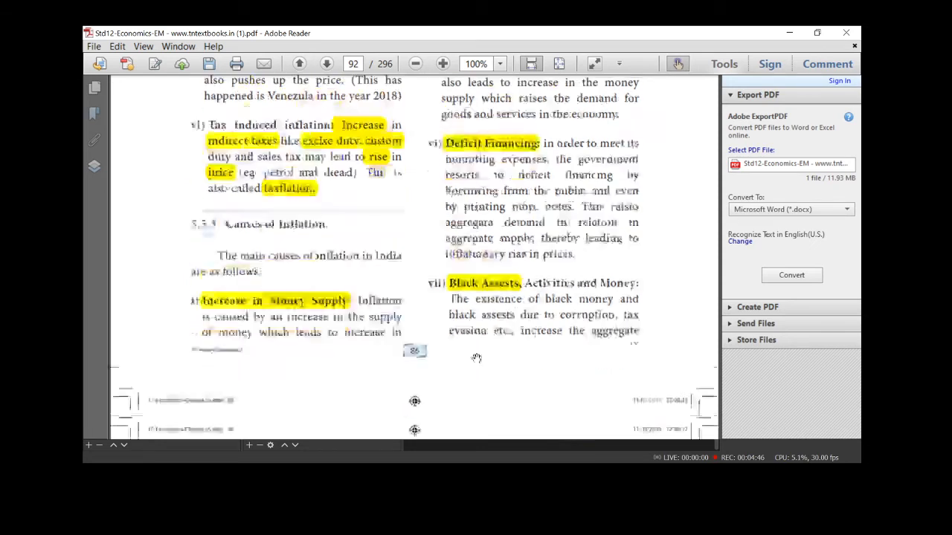
pyautogui.scroll(-3)
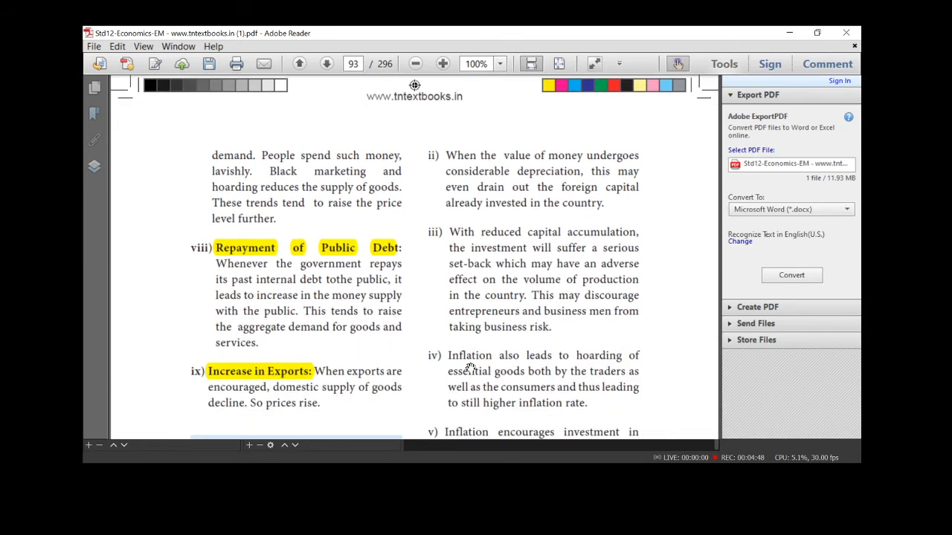
pyautogui.moveTo(354, 252)
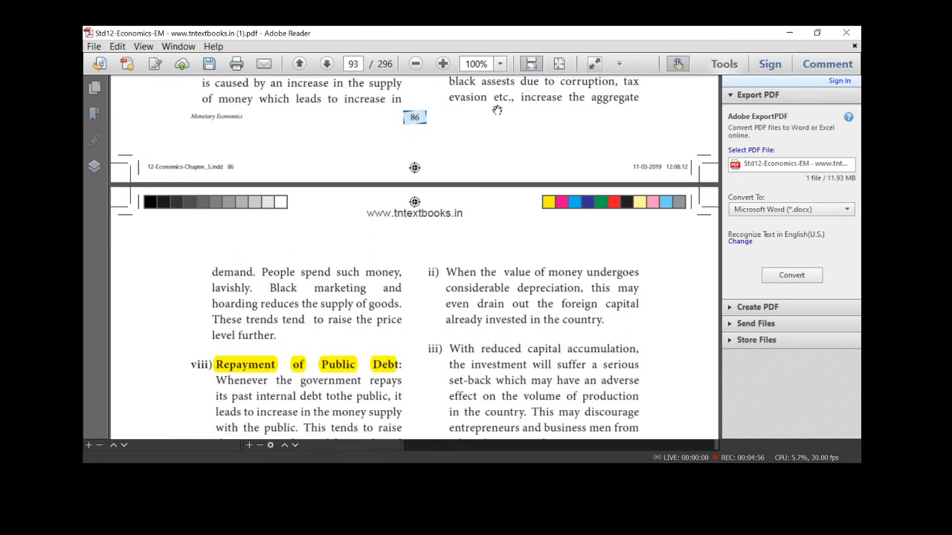
pyautogui.scroll(-3)
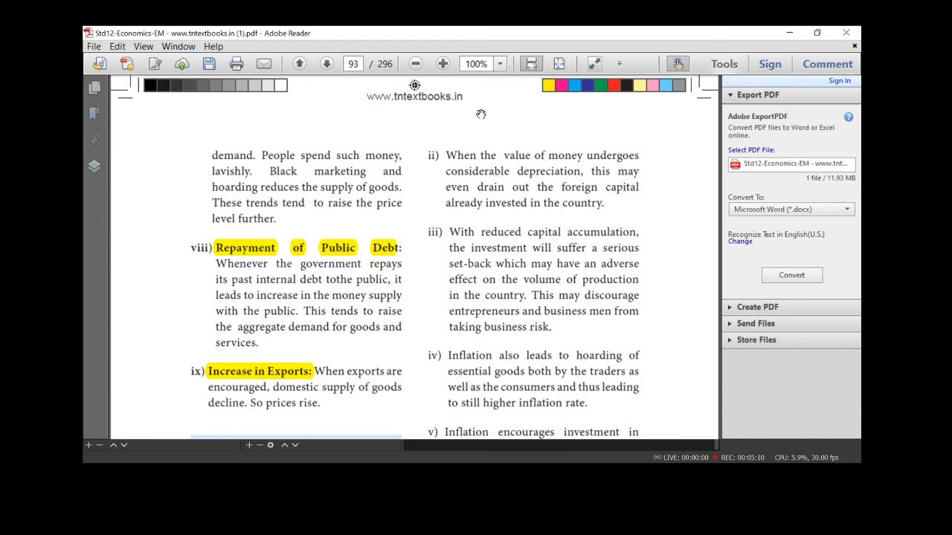
pyautogui.scroll(-3)
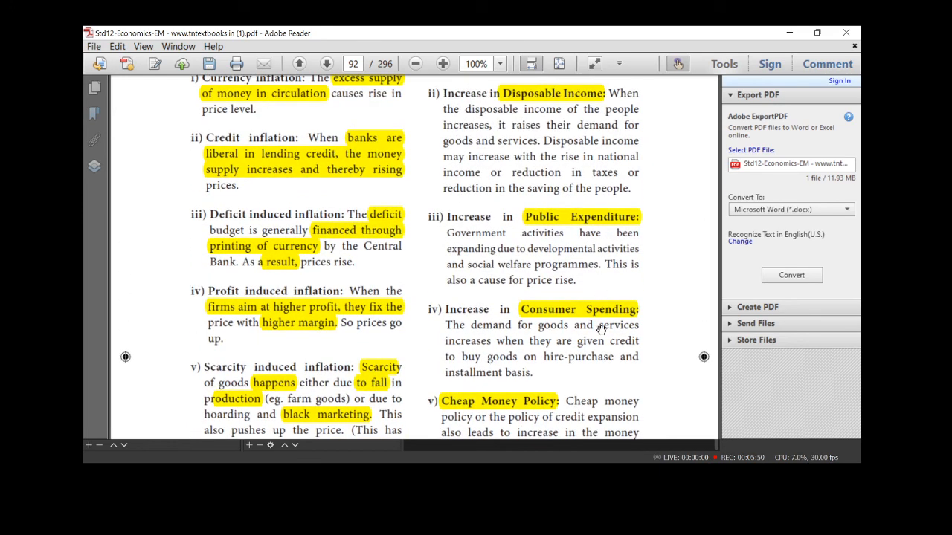
pyautogui.scroll(-3)
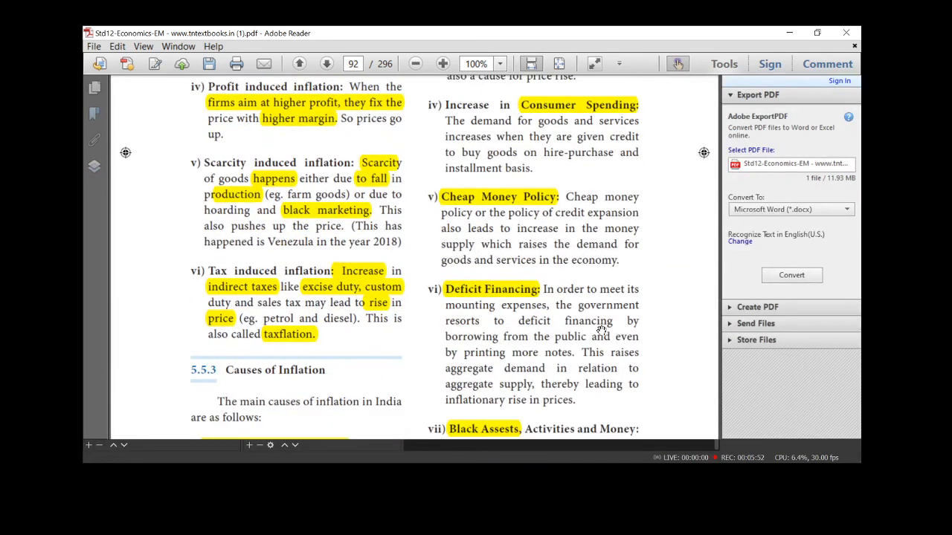
pyautogui.scroll(-3)
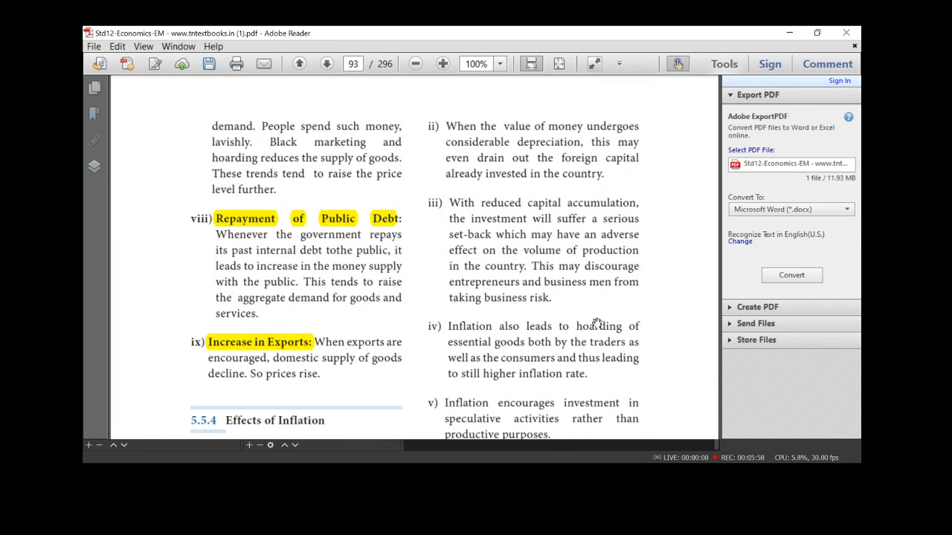
pyautogui.moveTo(494, 339)
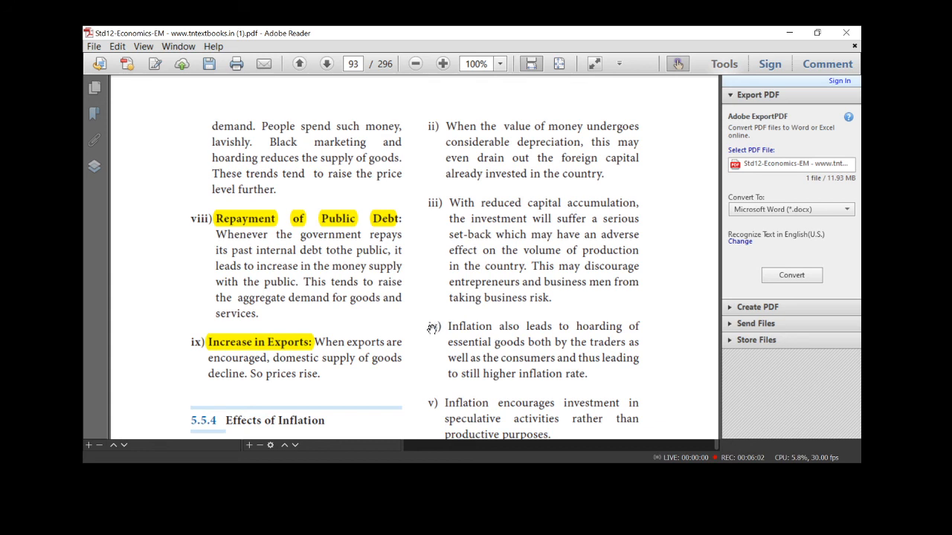
pyautogui.moveTo(387, 331)
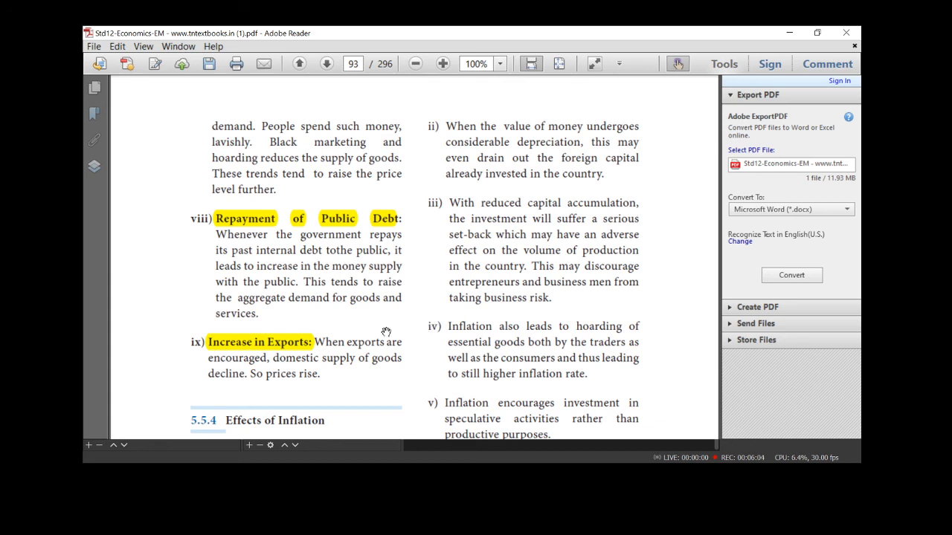